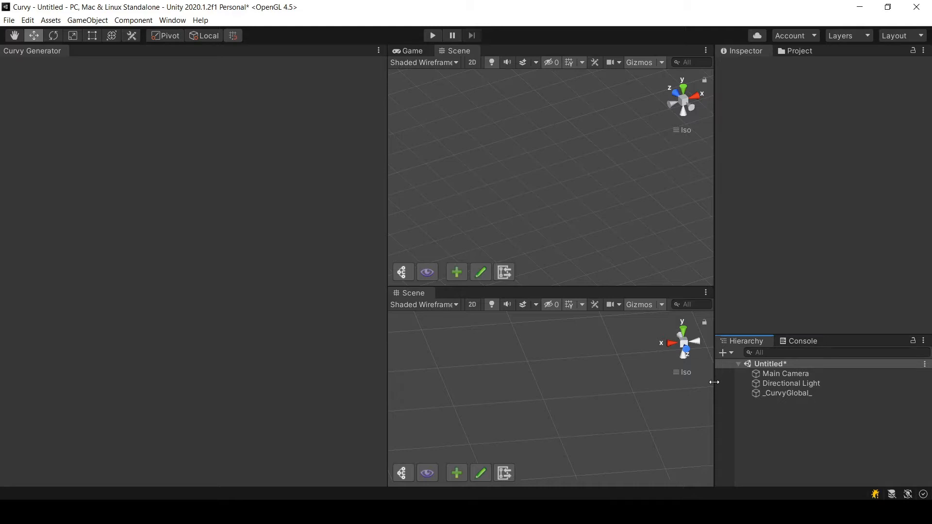
Create a new Curvy Generator and add the Shape Extrusion template to its canvas.
{"action": "left_click", "coordinate": [457, 272]}
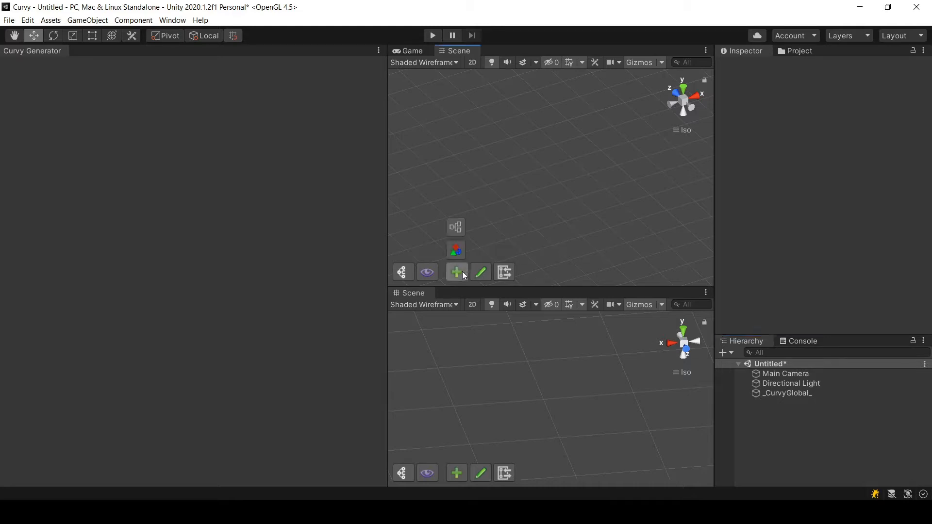
{"action": "left_click", "coordinate": [456, 272]}
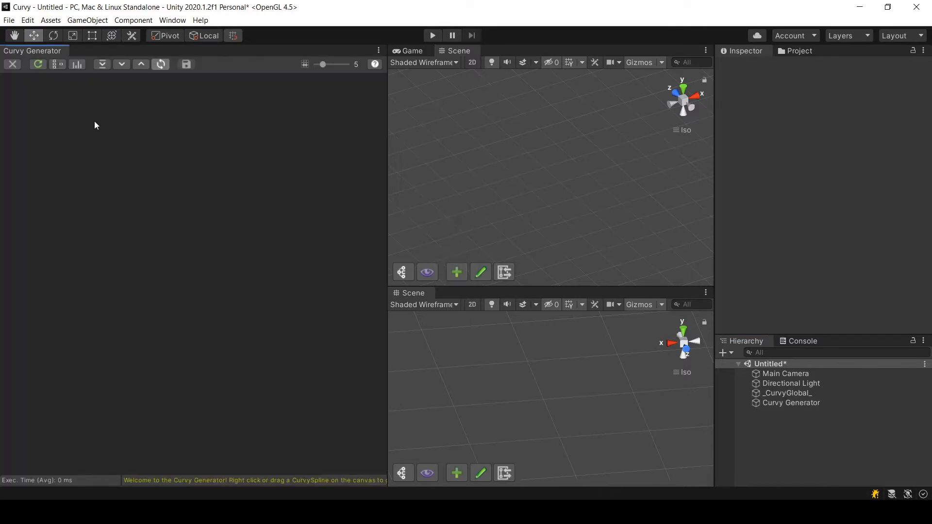
{"action": "right_click", "coordinate": [95, 125]}
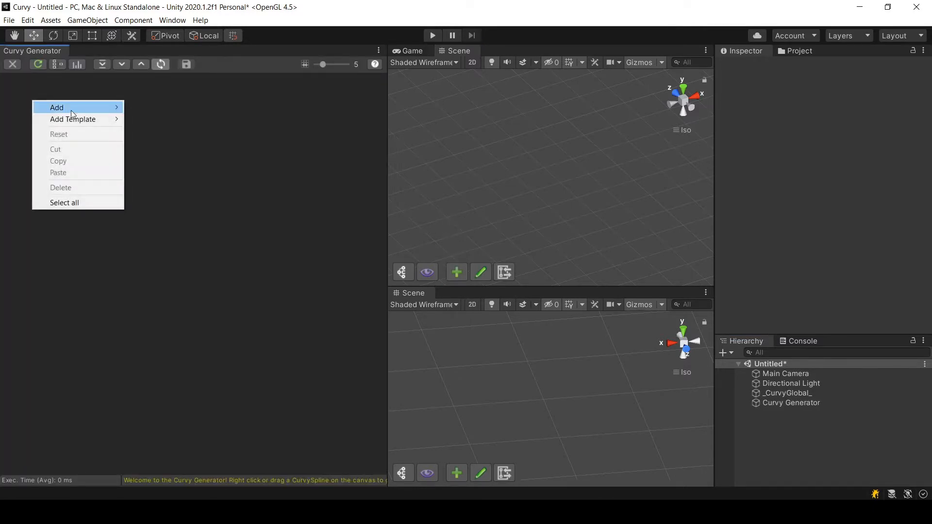
{"action": "mouse_move", "coordinate": [72, 120]}
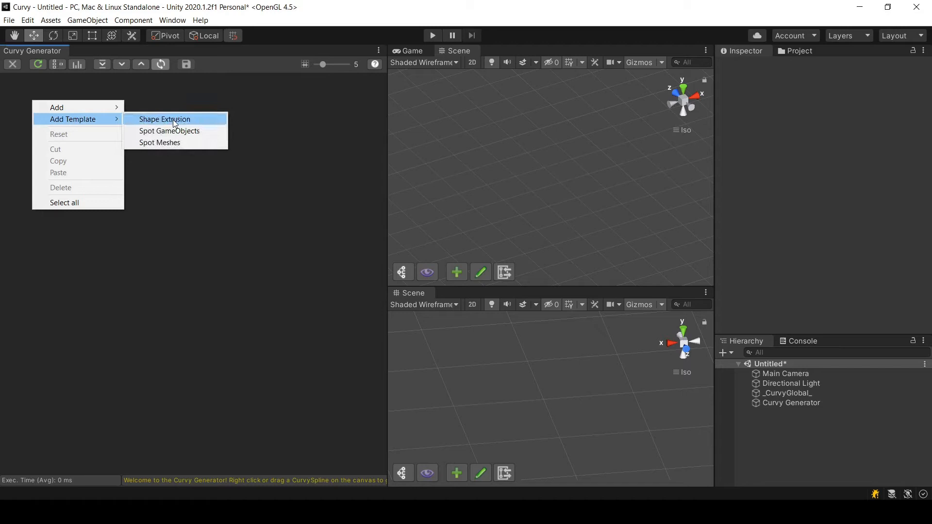
{"action": "left_click", "coordinate": [165, 119]}
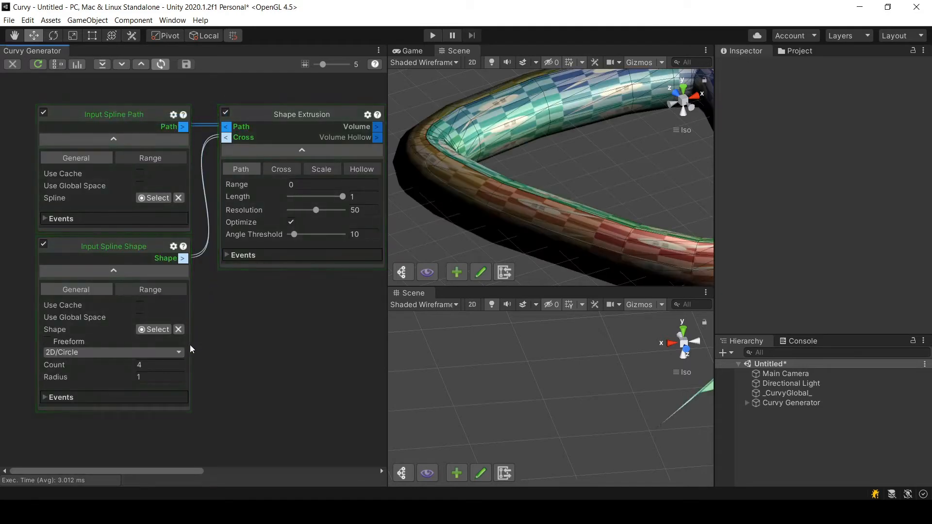
Change the Input Spline Shape from 2D/Circle to 2D/Rectangle and orbit to view the band.
{"action": "left_click", "coordinate": [114, 352]}
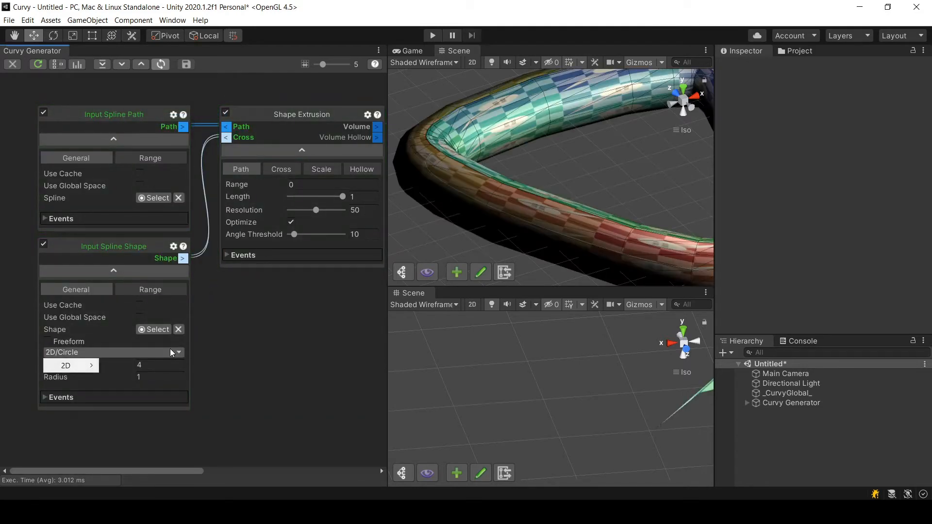
{"action": "left_click", "coordinate": [65, 365]}
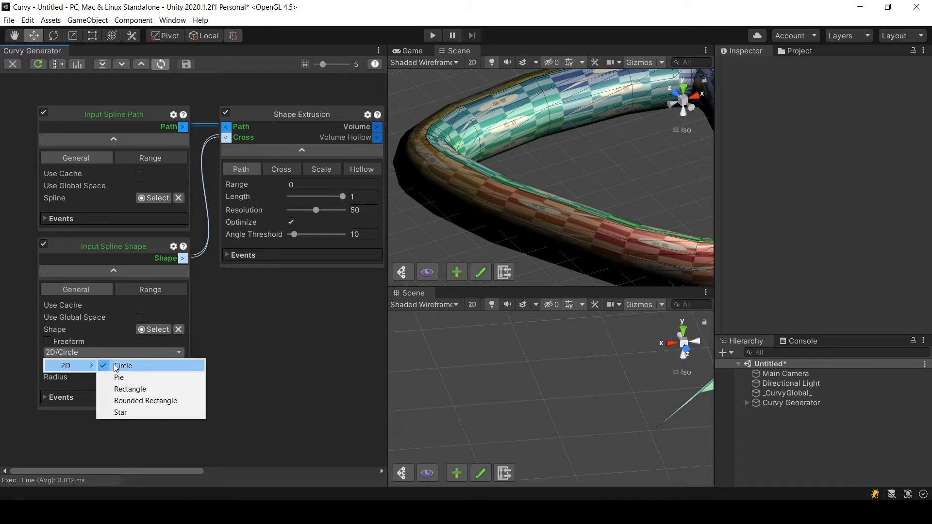
{"action": "mouse_move", "coordinate": [136, 389]}
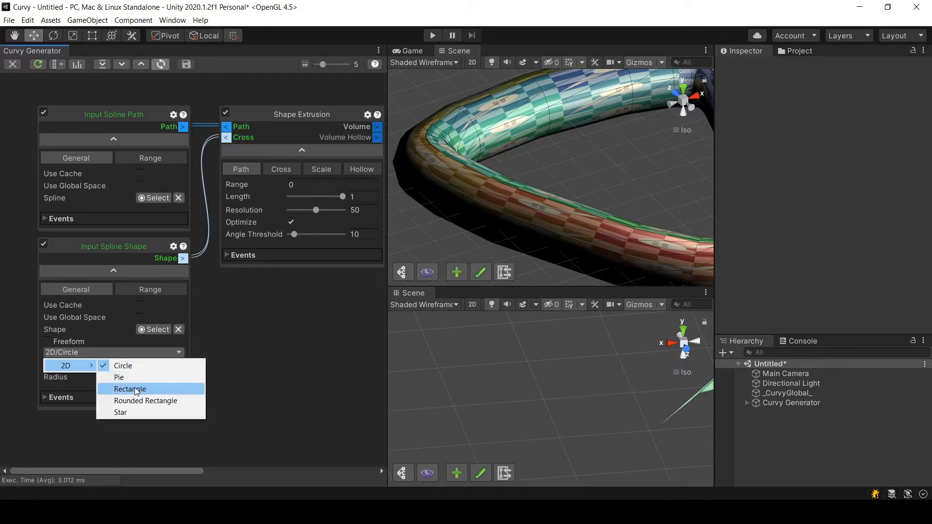
{"action": "left_click", "coordinate": [130, 389]}
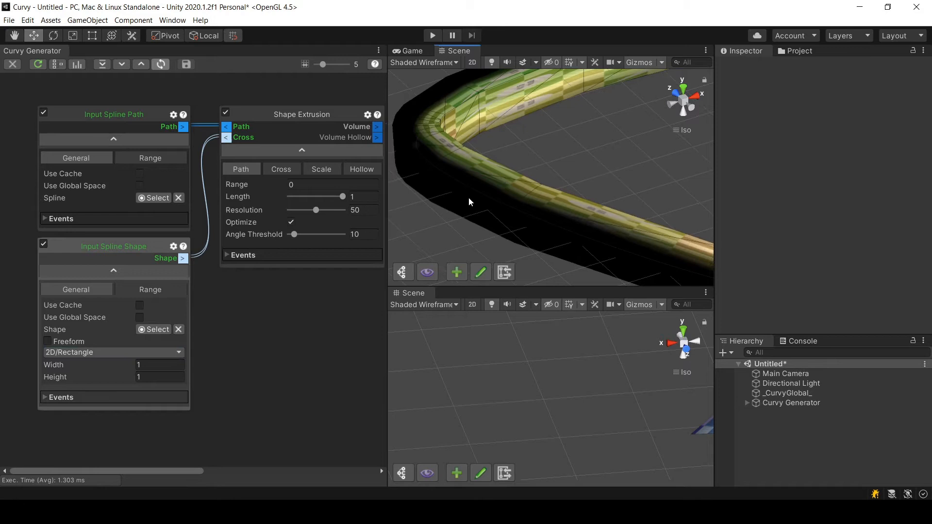
{"action": "mouse_move", "coordinate": [481, 184]}
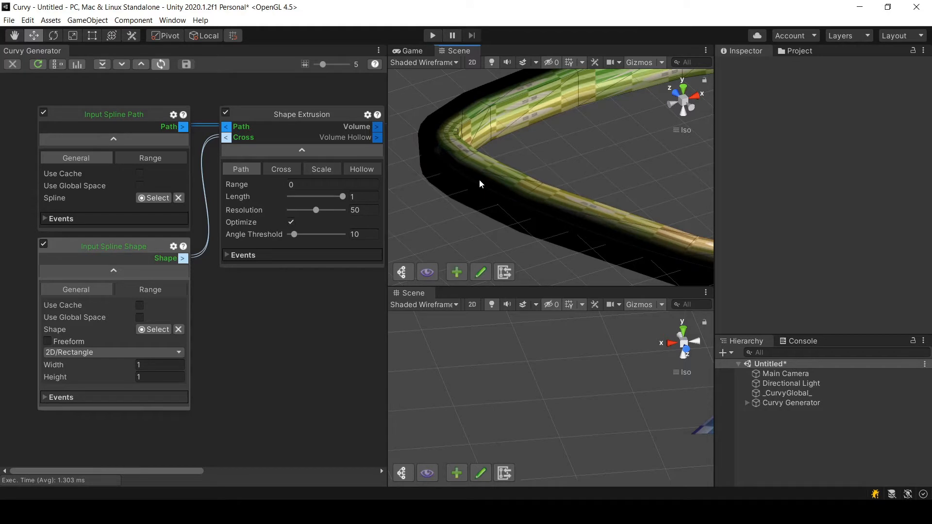
{"action": "left_click_drag", "start_coordinate": [479, 183], "coordinate": [543, 194]}
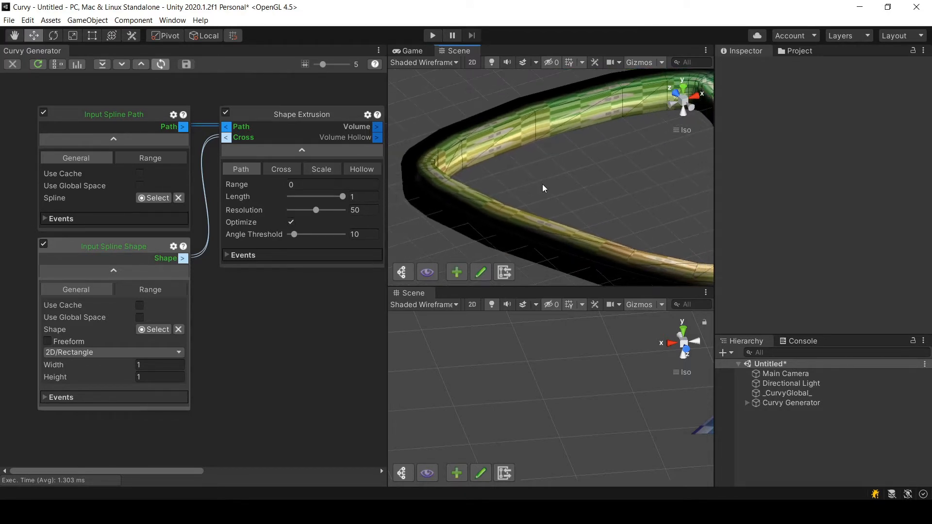
Enable Hard Edges on the Shape Extrusion Cross settings and orbit to inspect the lighting.
{"action": "left_click", "coordinate": [281, 169]}
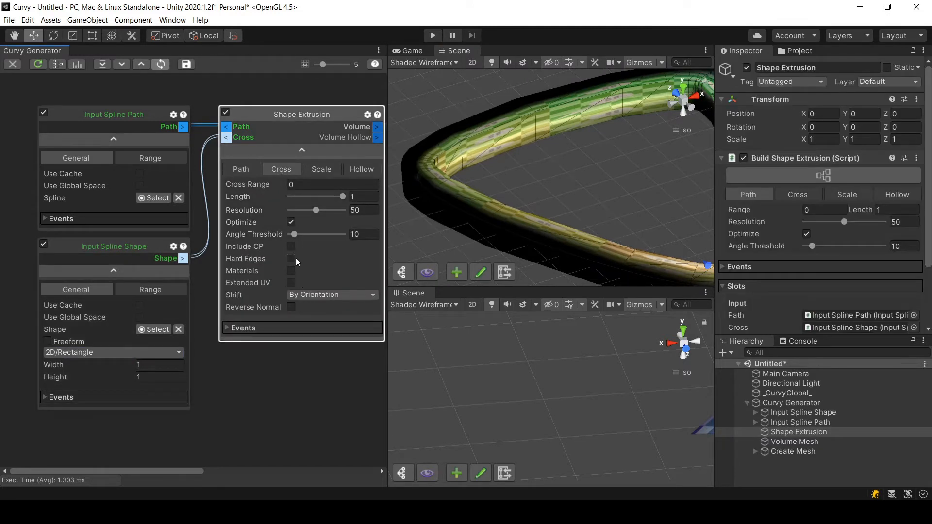
{"action": "left_click", "coordinate": [291, 258]}
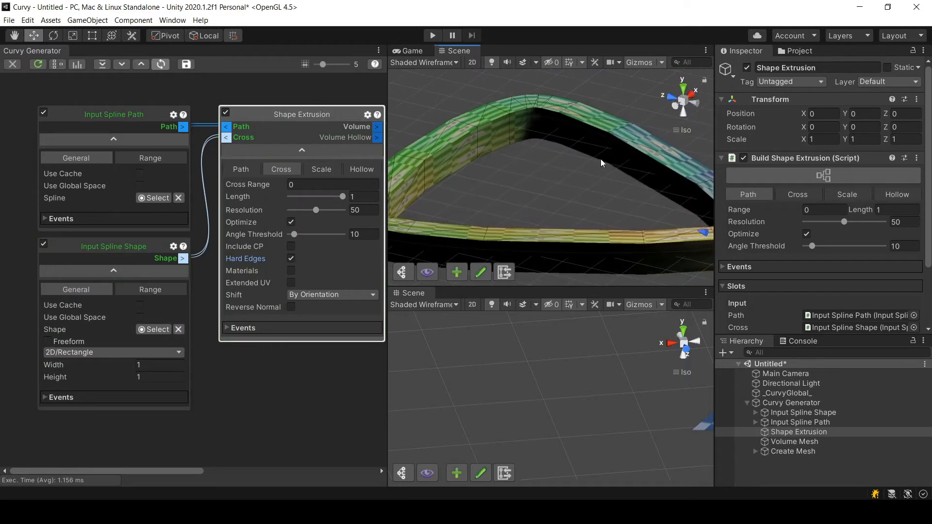
{"action": "mouse_move", "coordinate": [599, 134]}
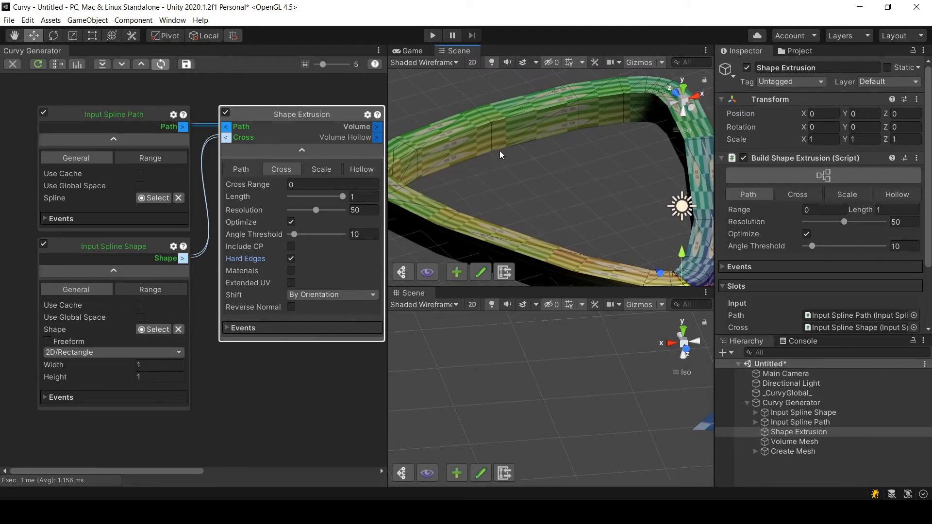
{"action": "left_click_drag", "start_coordinate": [499, 156], "coordinate": [509, 393]}
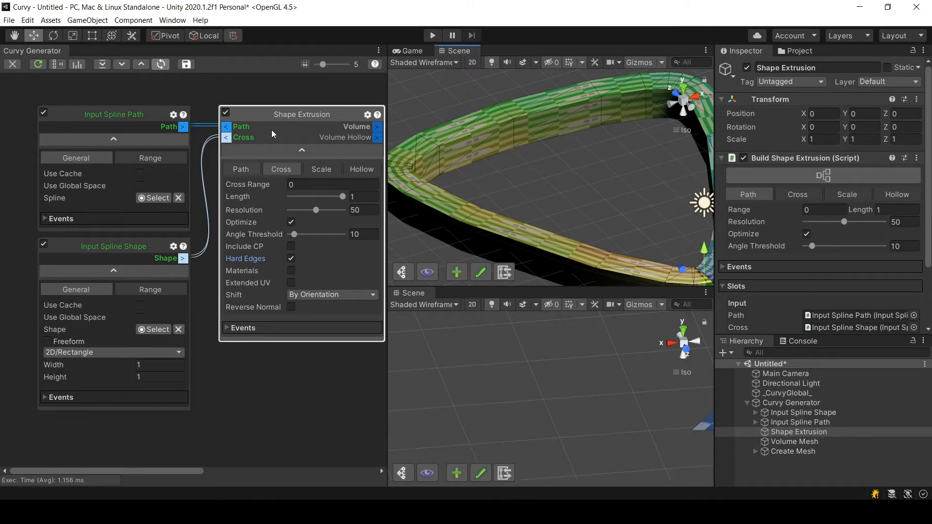
{"action": "mouse_move", "coordinate": [280, 114]}
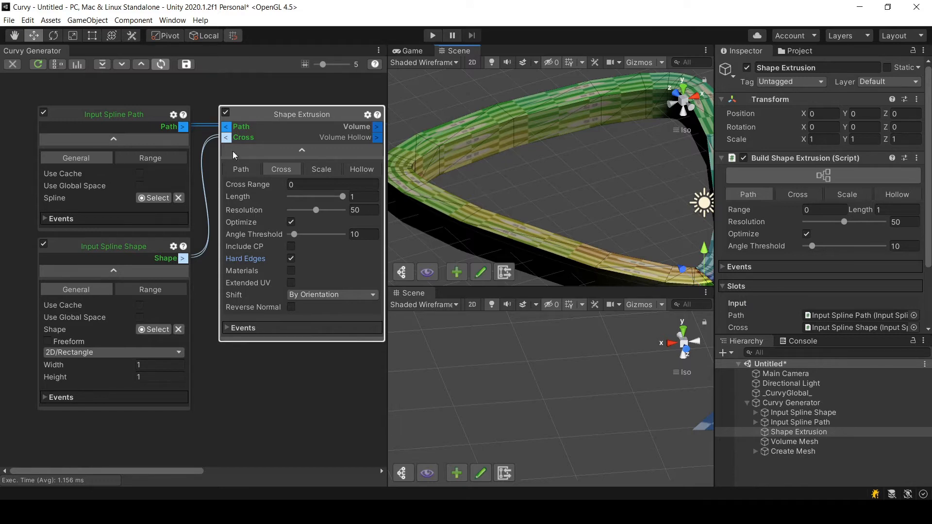
{"action": "mouse_move", "coordinate": [165, 357]}
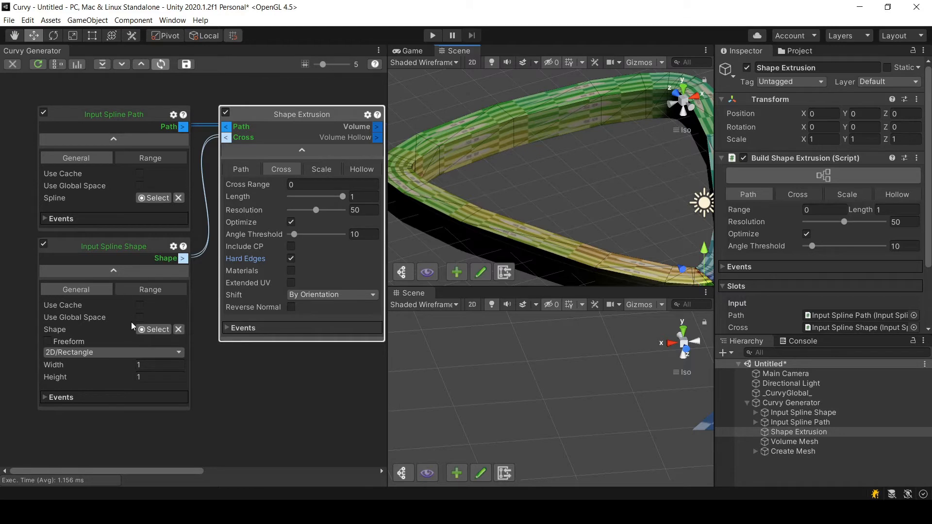
{"action": "mouse_move", "coordinate": [75, 317]}
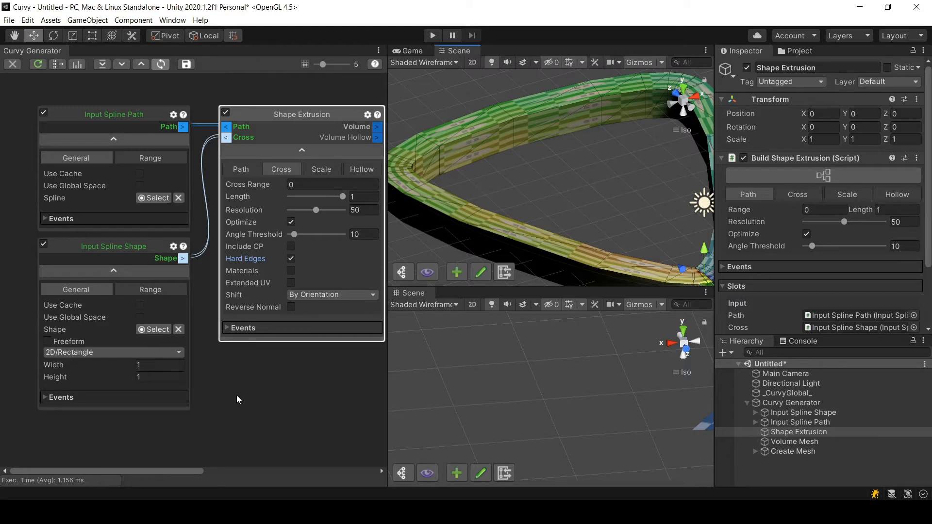
{"action": "mouse_move", "coordinate": [214, 387]}
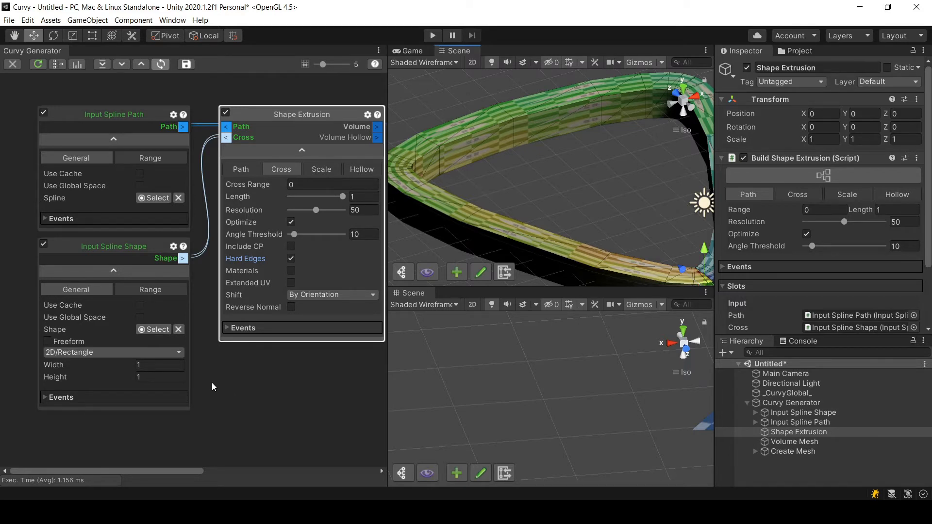
{"action": "mouse_move", "coordinate": [203, 382]}
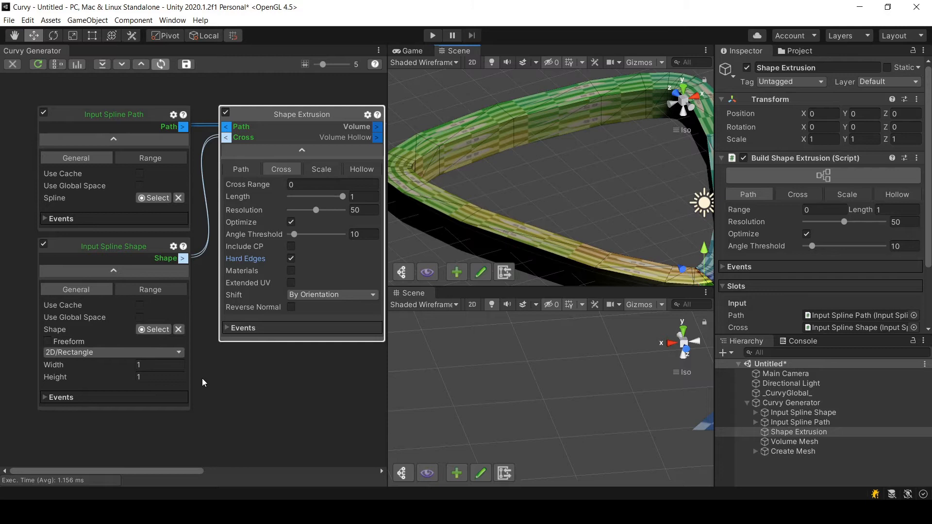
{"action": "mouse_move", "coordinate": [157, 337]}
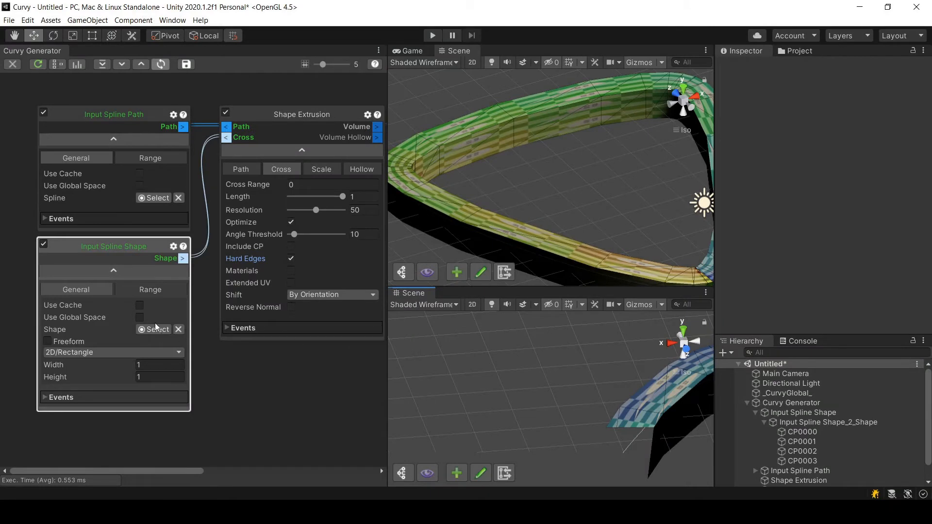
Select the shape spline, then CP0000–CP0003 together to view their Meta CG Options.
{"action": "left_click", "coordinate": [829, 423]}
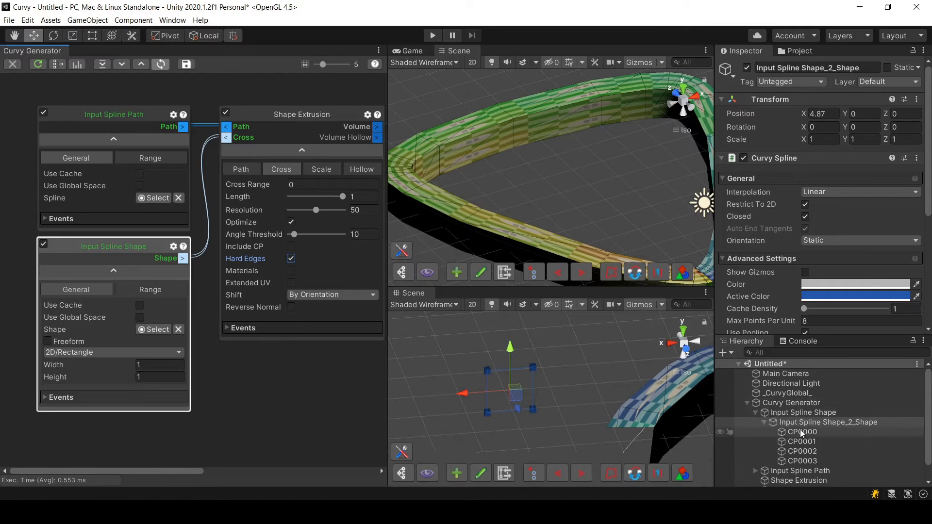
{"action": "left_click", "coordinate": [802, 451]}
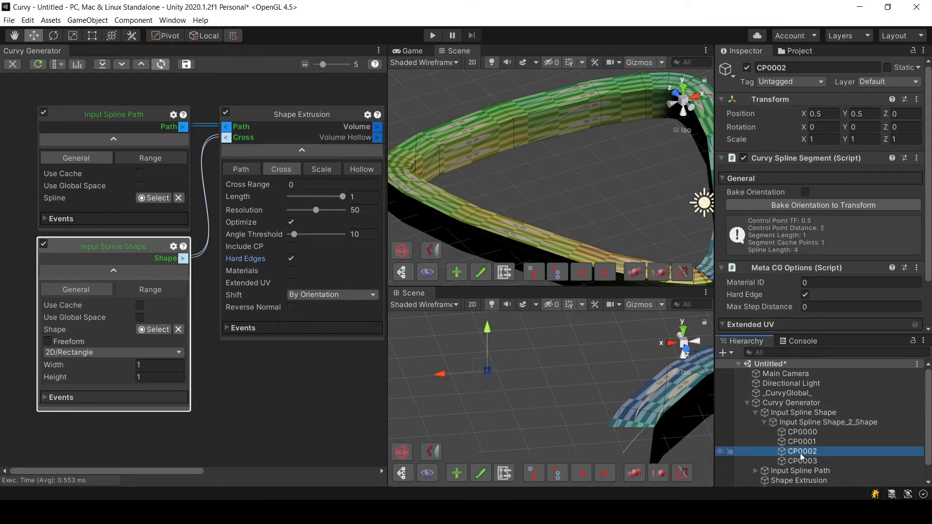
{"action": "left_click", "coordinate": [802, 432]}
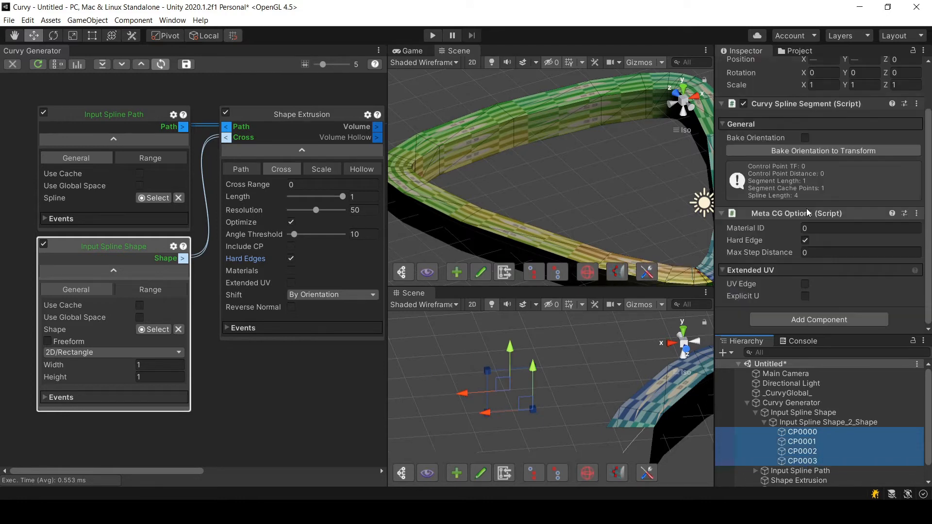
{"action": "mouse_move", "coordinate": [795, 212]}
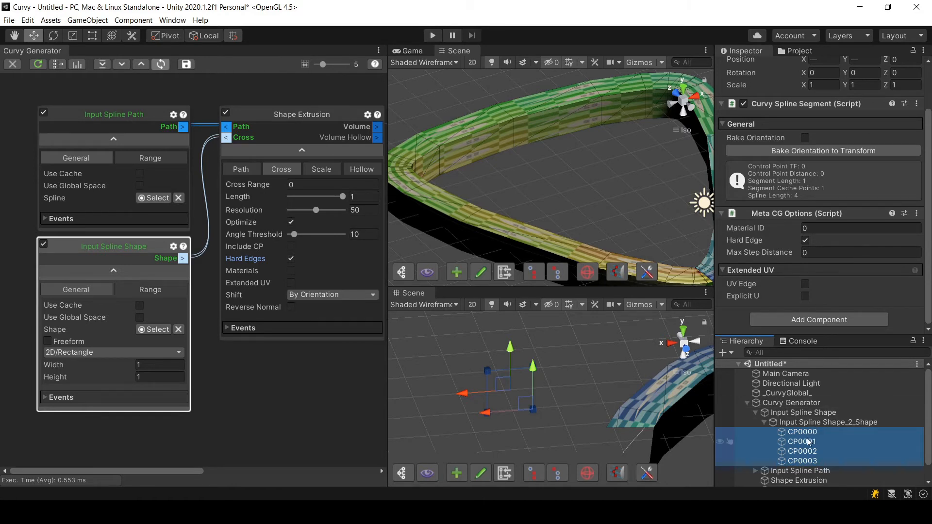
Toggle CP0001's Hard Edge off and back on, then select CP0002 and the Shape Extrusion node.
{"action": "left_click", "coordinate": [802, 441]}
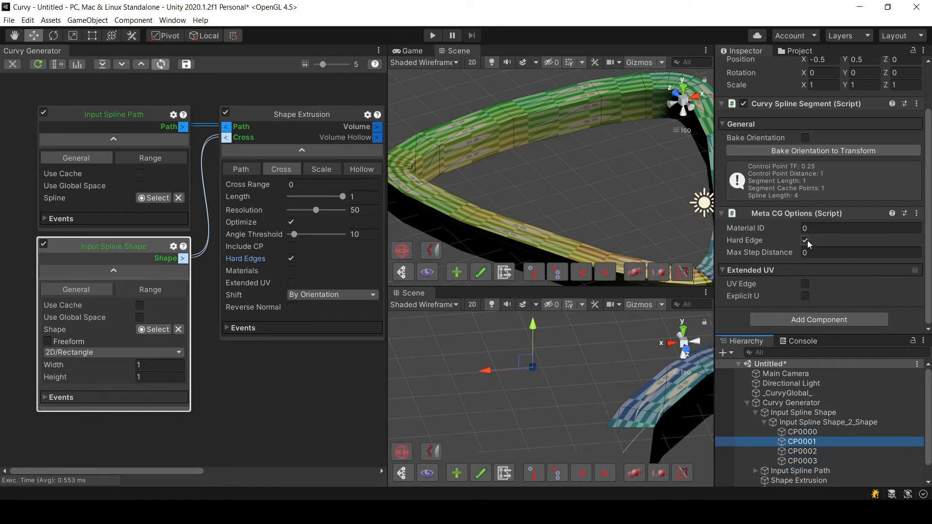
{"action": "left_click", "coordinate": [805, 240]}
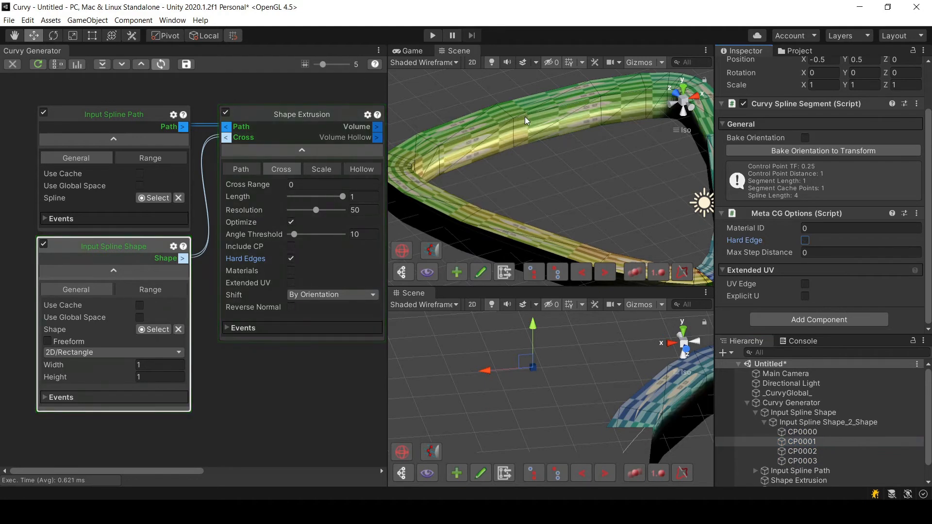
{"action": "mouse_move", "coordinate": [535, 152]}
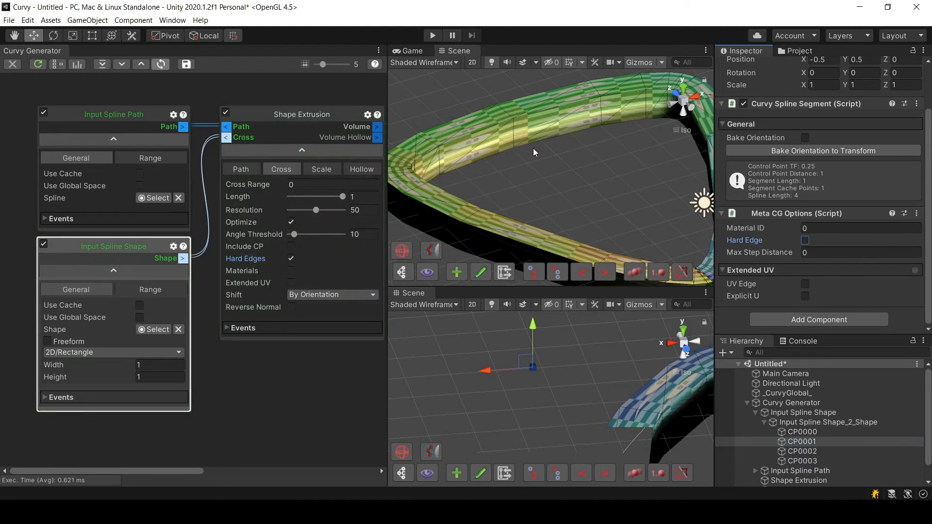
{"action": "left_click", "coordinate": [805, 240]}
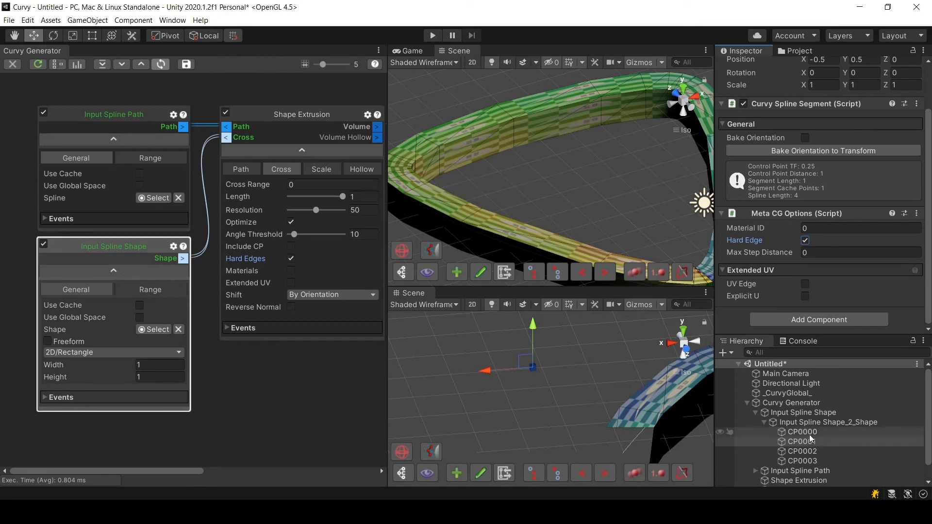
{"action": "left_click", "coordinate": [802, 451]}
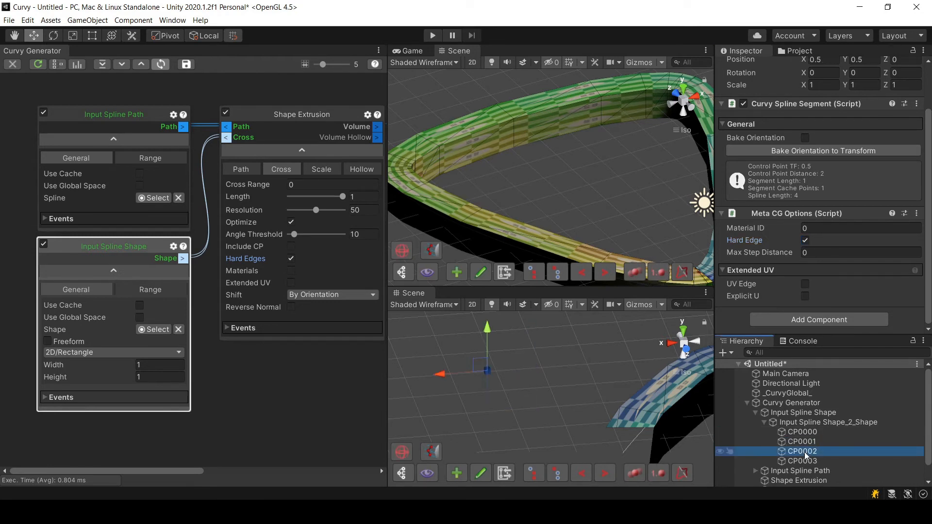
{"action": "left_click", "coordinate": [802, 461]}
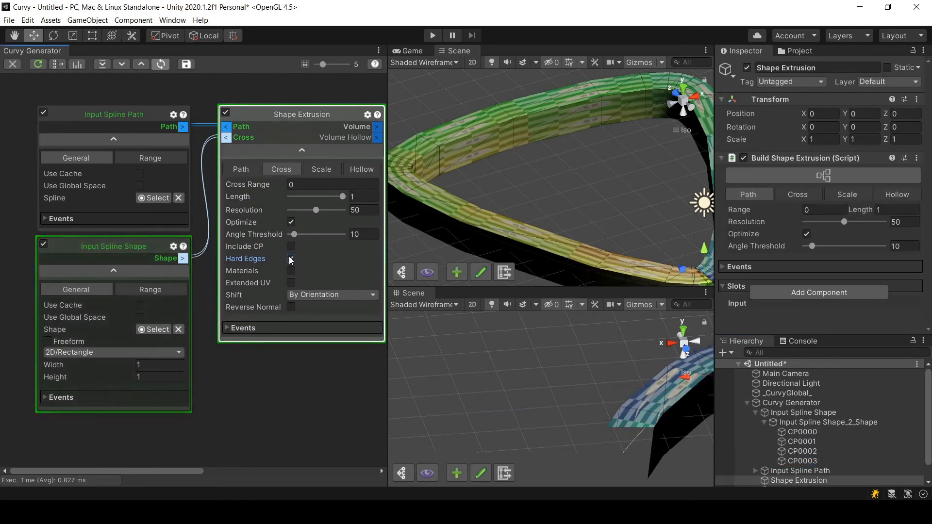
Re-enable Hard Edges on the extrusion and view CP0001's Meta CG Options.
{"action": "left_click", "coordinate": [291, 259]}
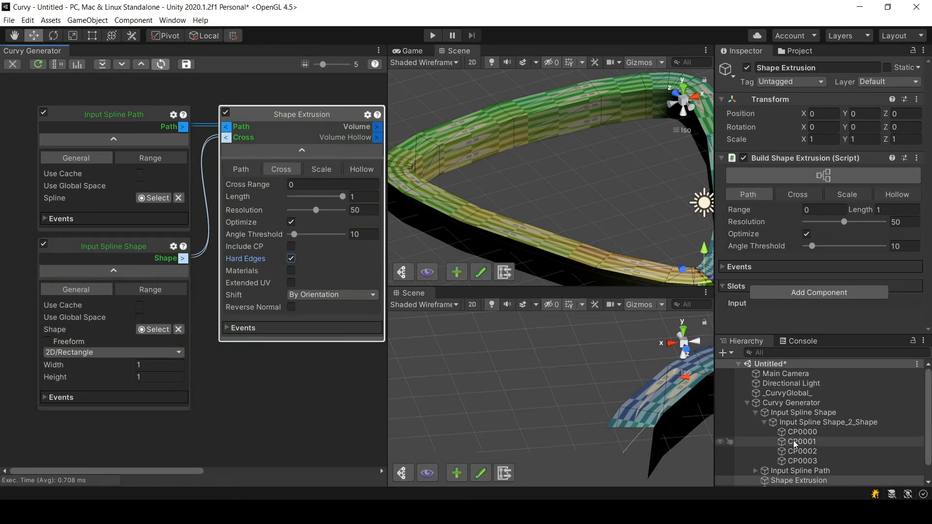
{"action": "left_click", "coordinate": [803, 442]}
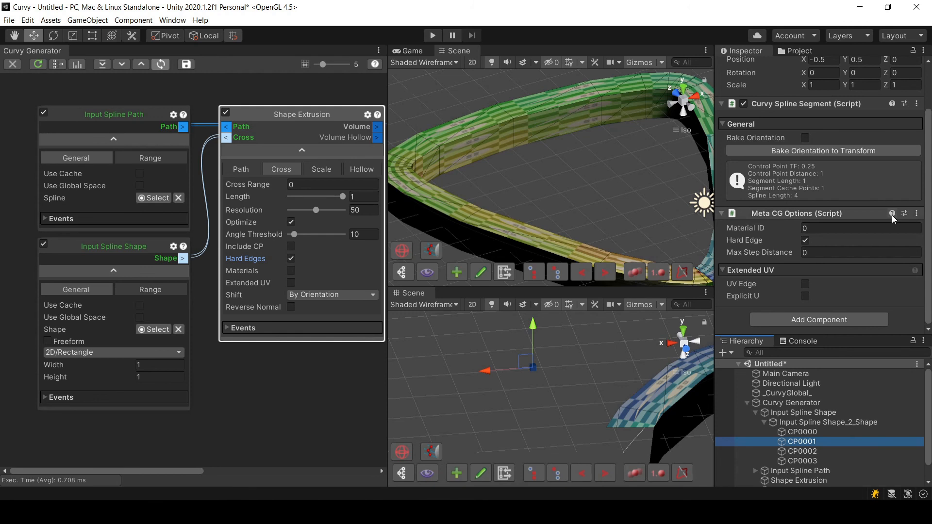
{"action": "mouse_move", "coordinate": [890, 213]}
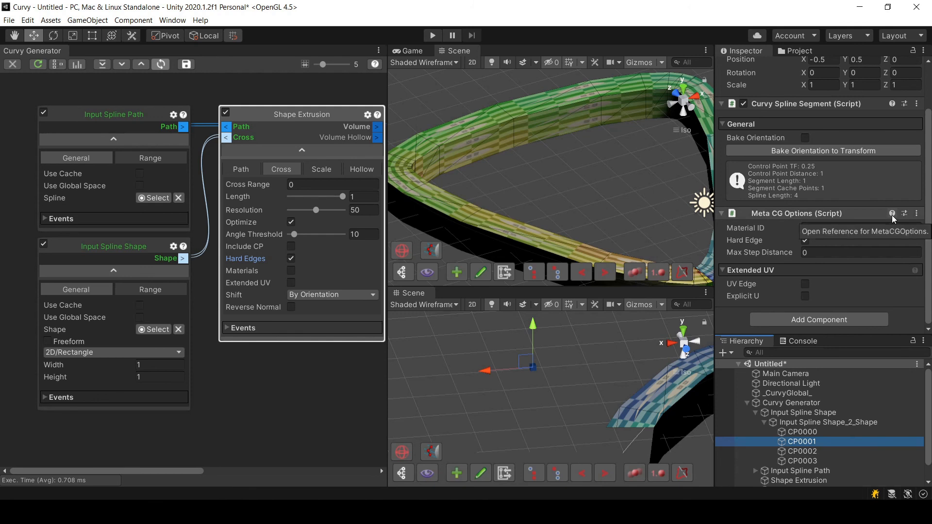
{"action": "mouse_move", "coordinate": [877, 217]}
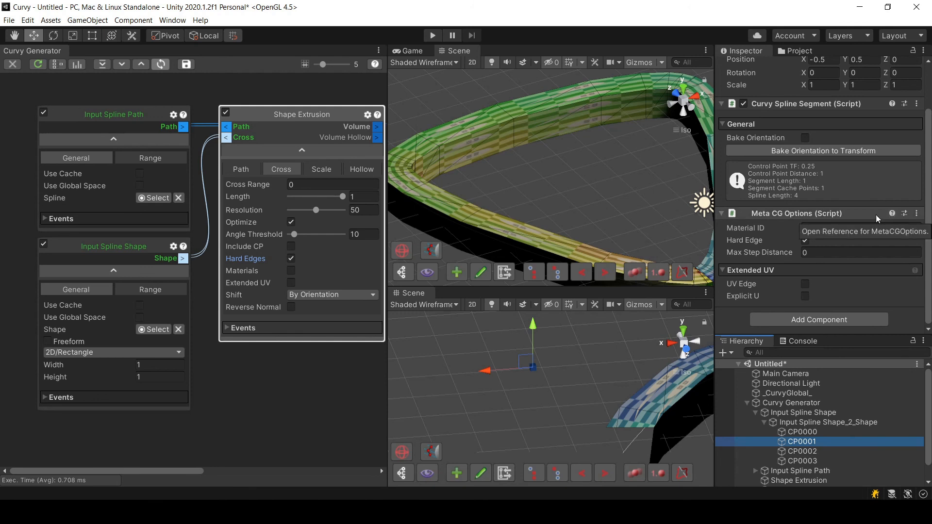